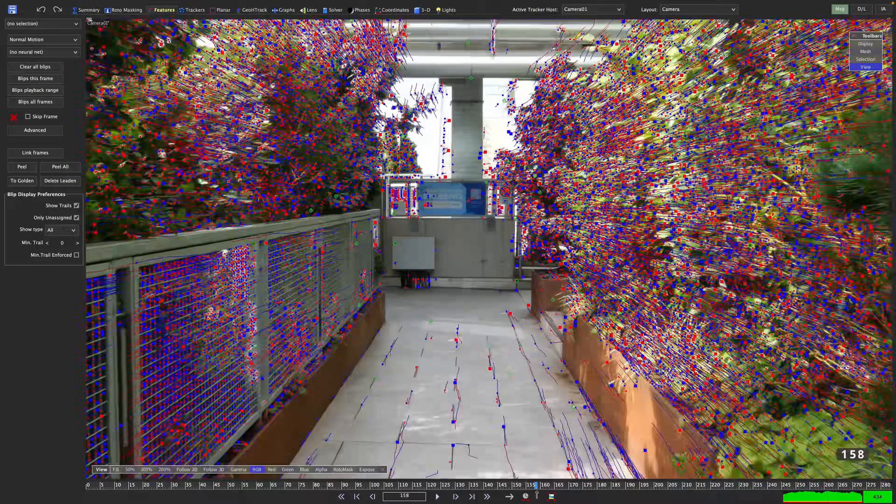
# Solve the walkway shot for Camera01, reaching about 1.40 hpix error with green trackers in all views.
pyautogui.click(175, 9)
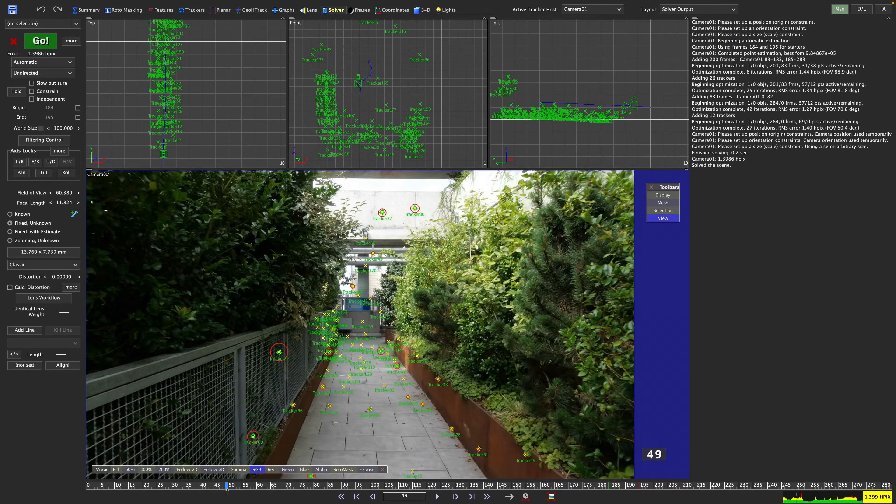
# Solve the lighthouse desert shot at 0.506 hpix and show it with the tower mesh in Quad Perspective.
pyautogui.click(122, 10)
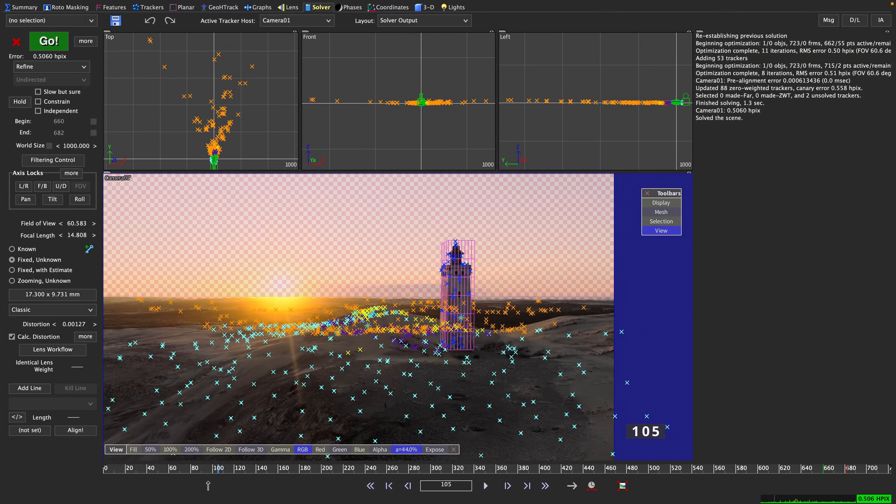
pyautogui.click(426, 7)
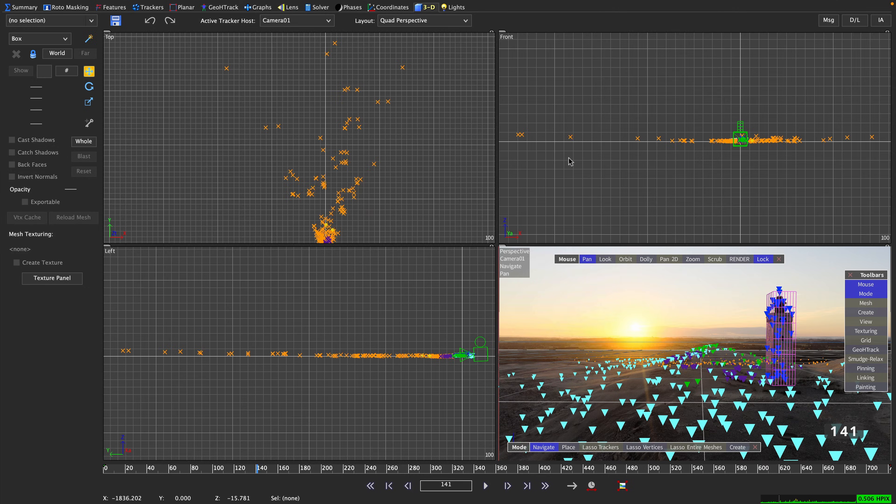